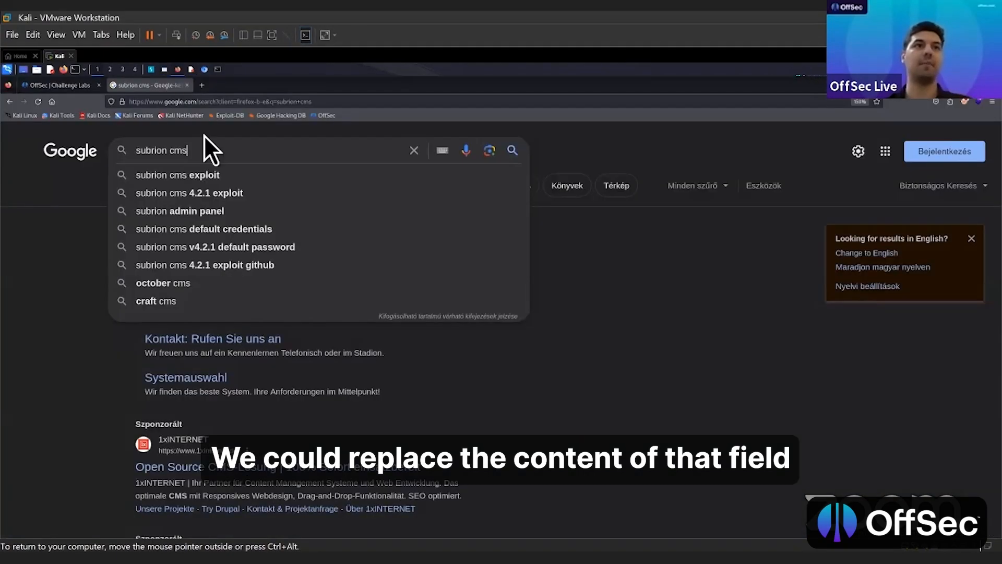
mouse_move(197, 85)
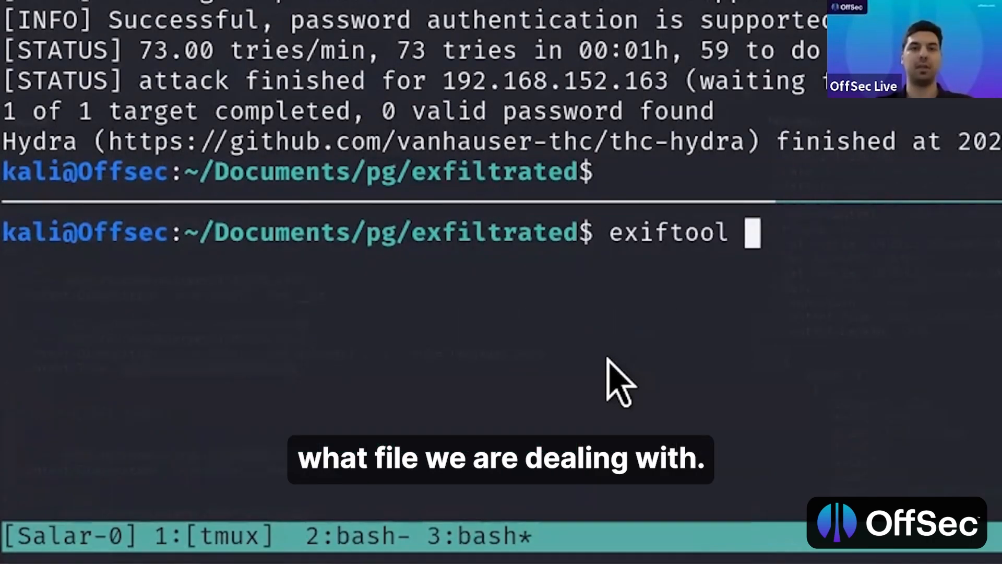
Step: Run exiftool on langauge.php, showing a 33-byte PHP file with MIME type application/x-httpd-php
type("langauge.php")
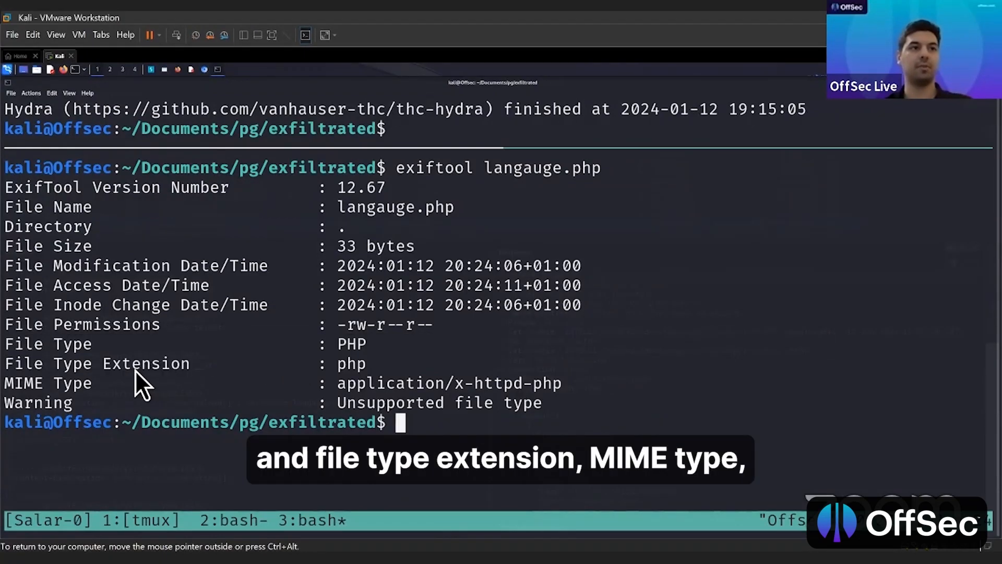
double_click(48, 382)
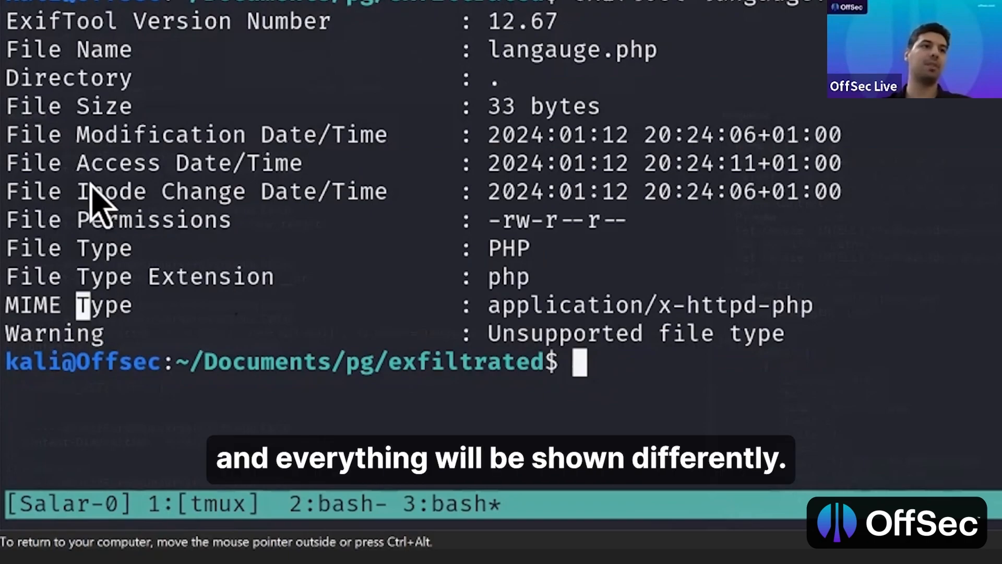
mouse_move(505, 418)
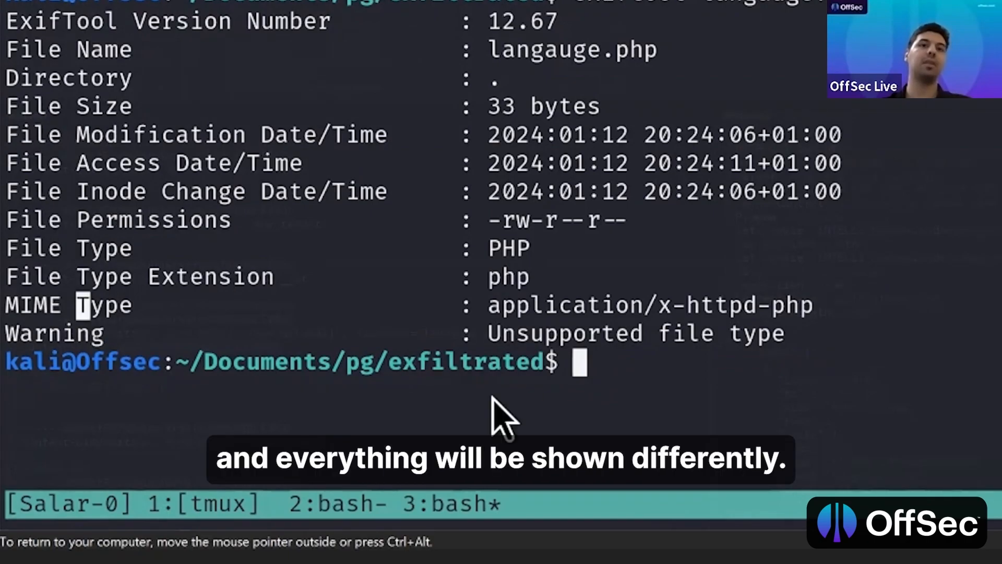
mouse_move(684, 419)
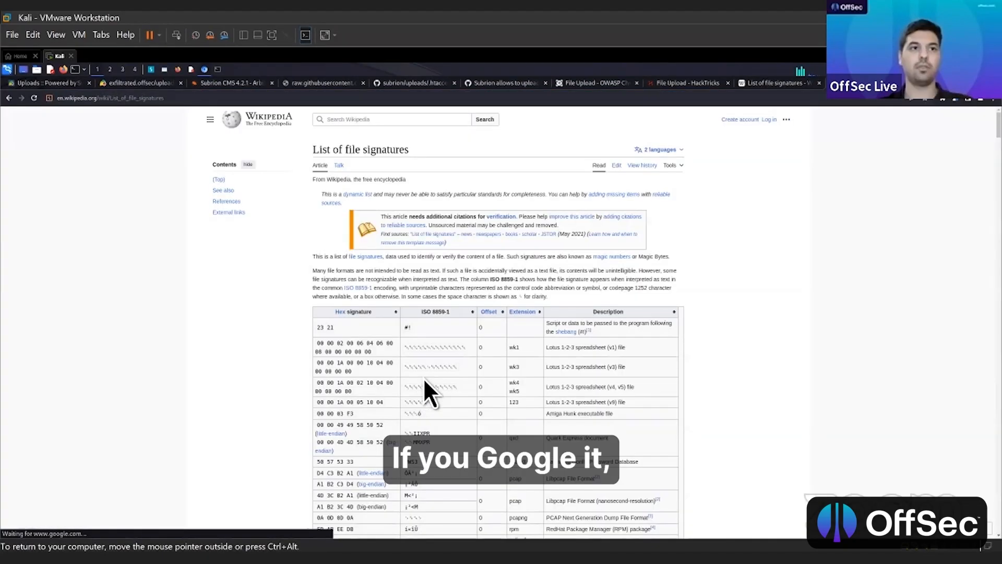
Step: Scroll Wikipedia's List of file signatures article down to the hex signature table
scroll("down", 3)
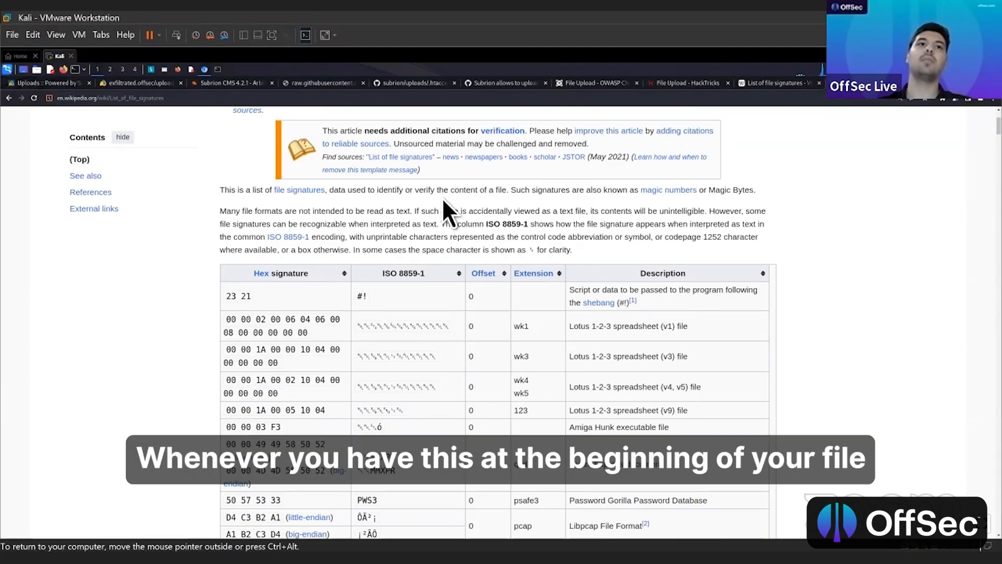
double_click(237, 296)
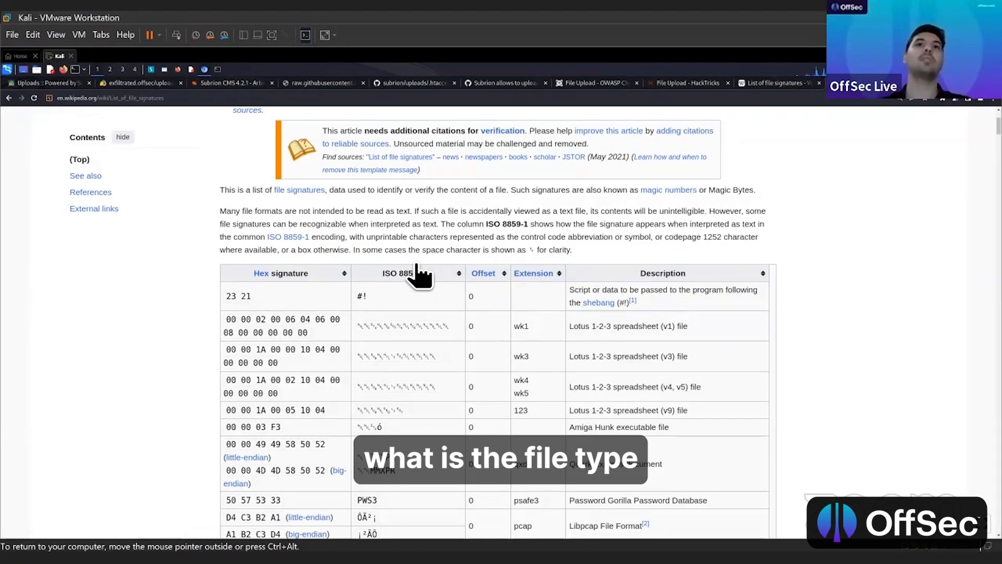
mouse_move(400, 256)
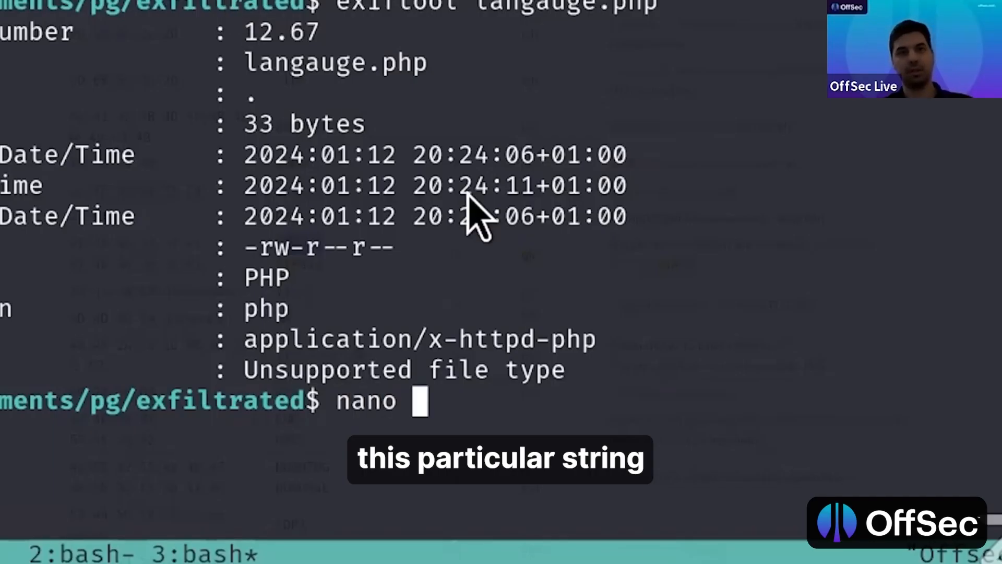
Step: Edit langauge.php in nano to add GIF87a magic bytes, then begin a file check on it
type("langauge.php")
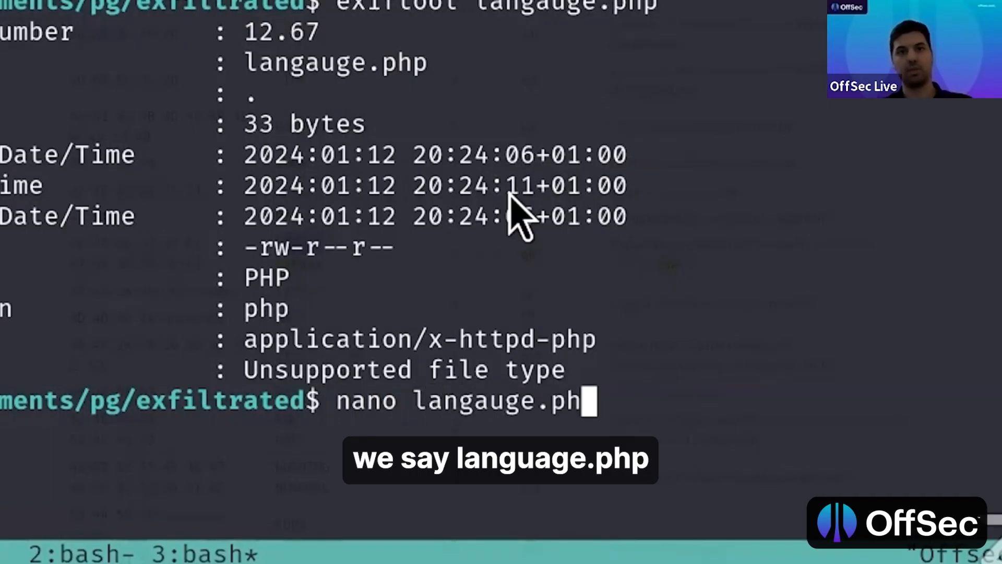
key("enter")
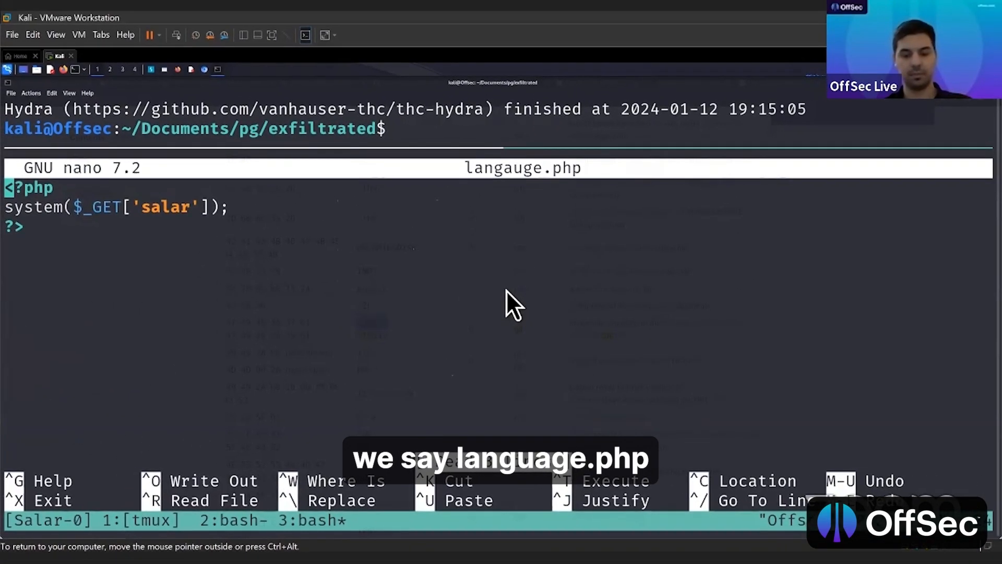
type("GIF87a")
type("file")
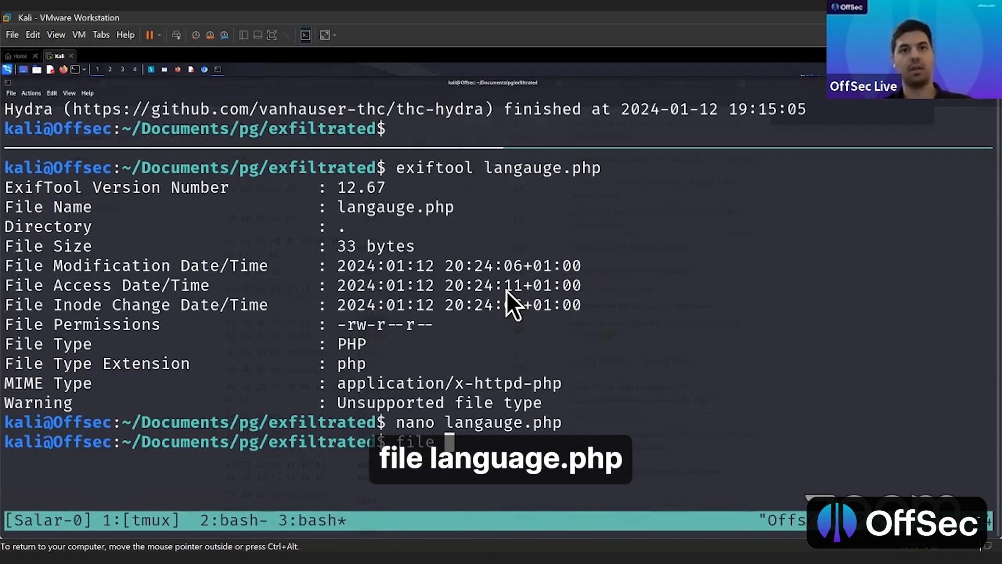
type("langauge.php")
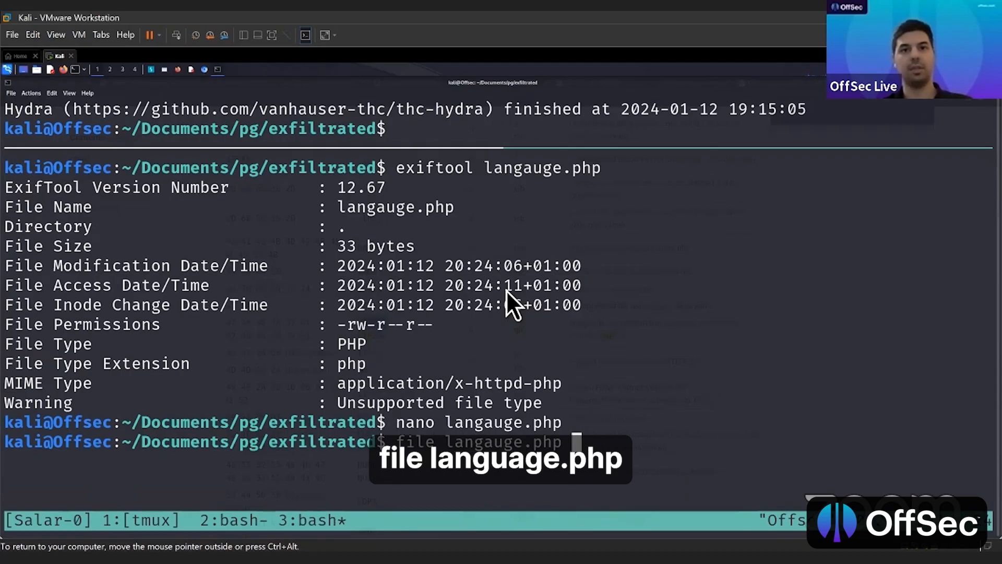